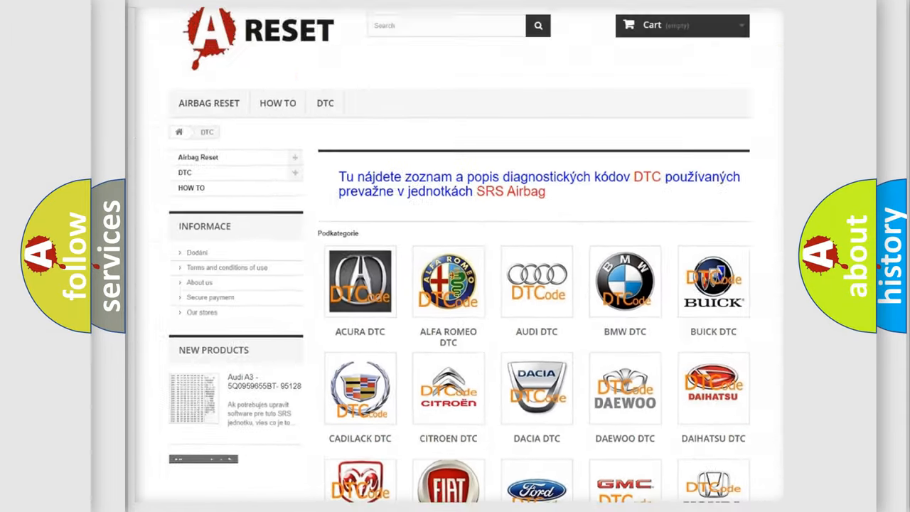
# Step: Open the Jeep DTC page and scroll through its airbag code grid and back to the top
pyautogui.scroll(-3)
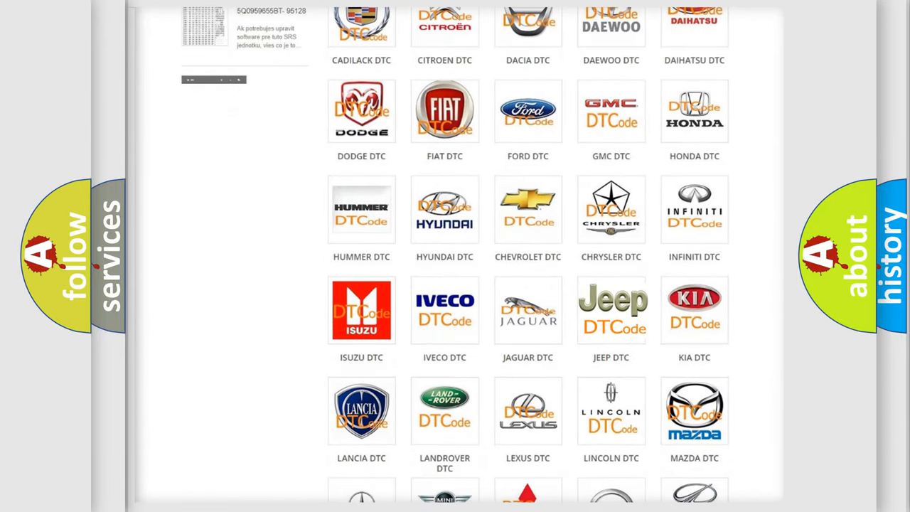
pyautogui.click(611, 310)
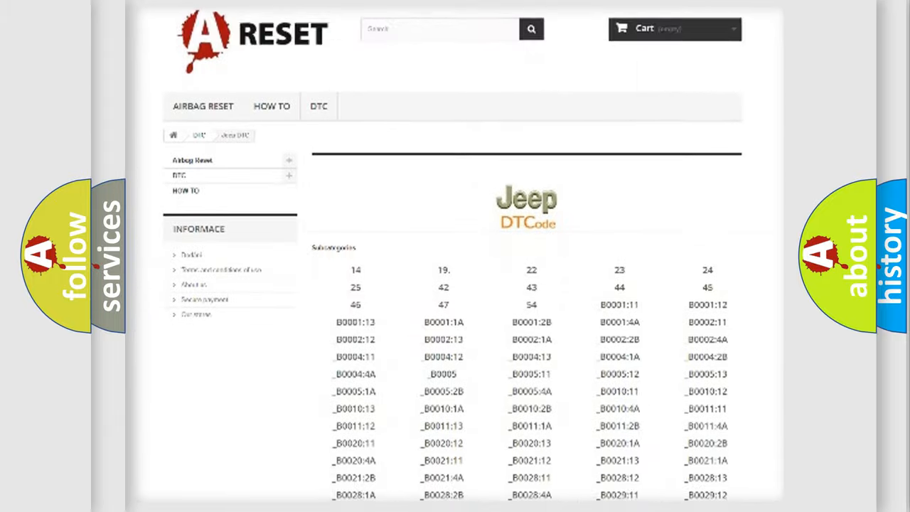
pyautogui.scroll(-3)
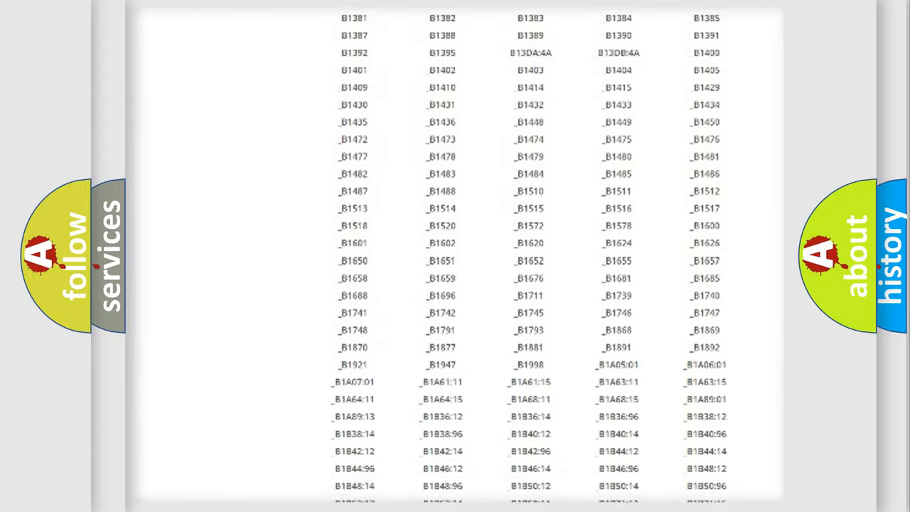
pyautogui.scroll(3)
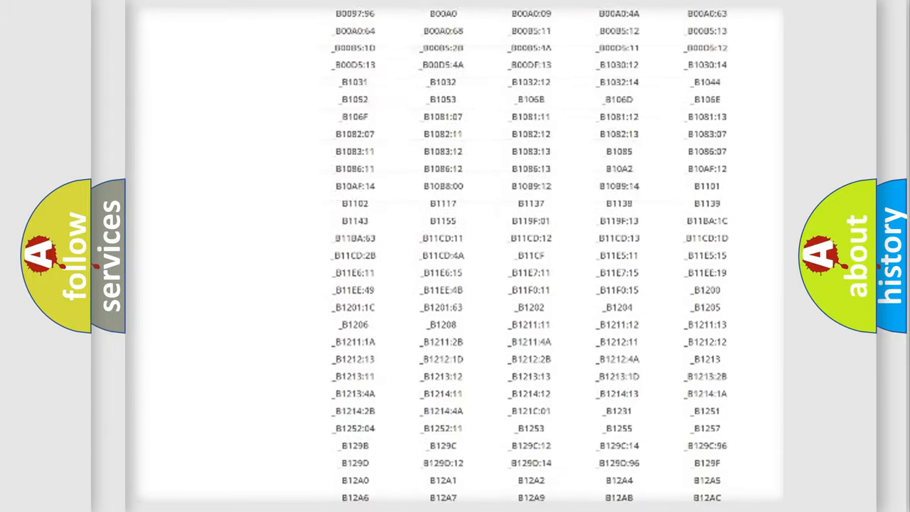
pyautogui.scroll(3)
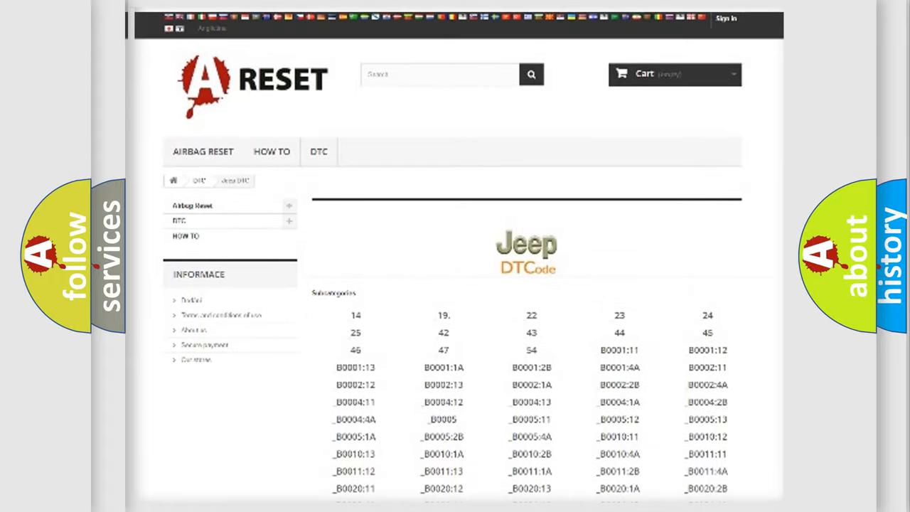